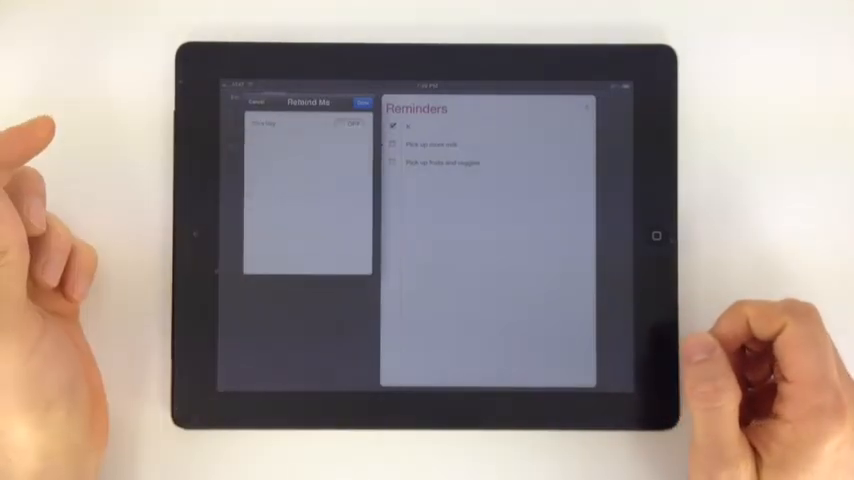
Set the 'Pick up dry cleaning' reminder to alert on a chosen day and time
left_click(344, 124)
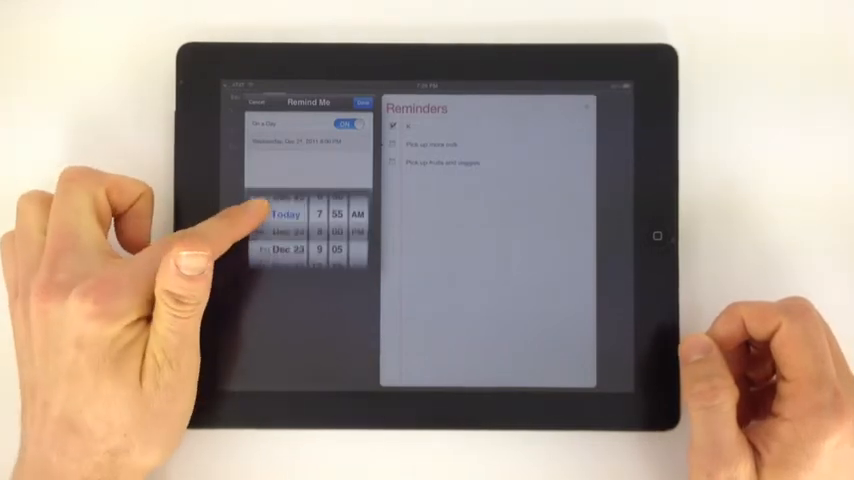
left_click_drag(290, 216, 290, 250)
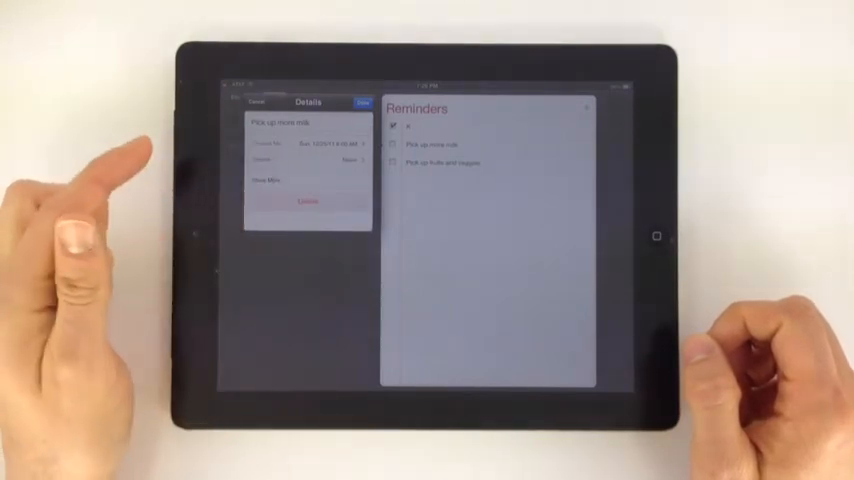
Show the Repeat frequency choices for the 'Pick up dry cleaning' reminder
left_click(320, 156)
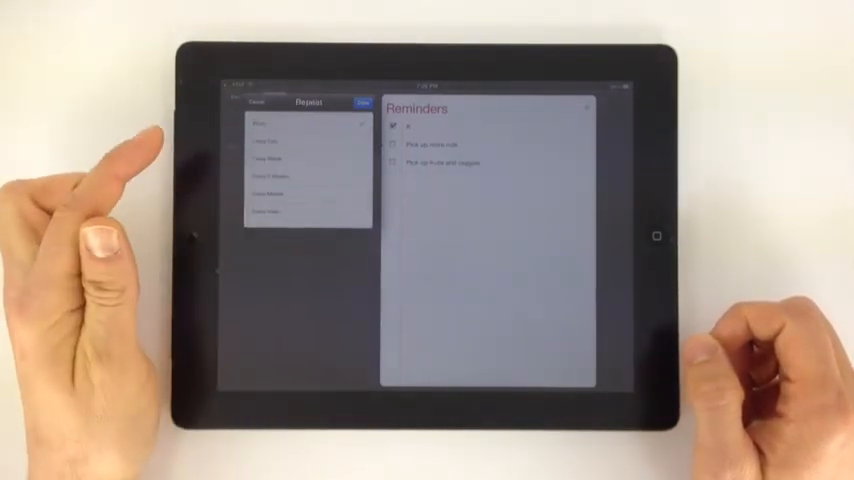